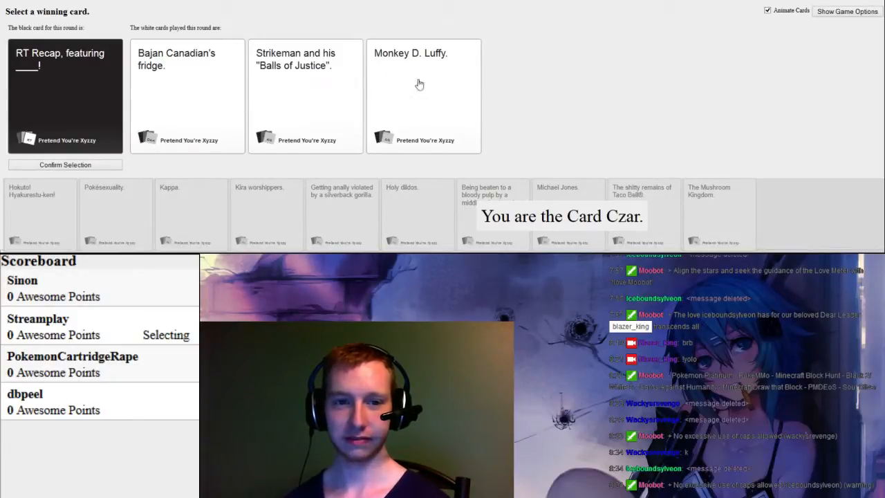
Step: Pick 'The Strikeman and his Balls of Justice' as the winning card and confirm it
{"action": "left_click", "coordinate": [304, 95]}
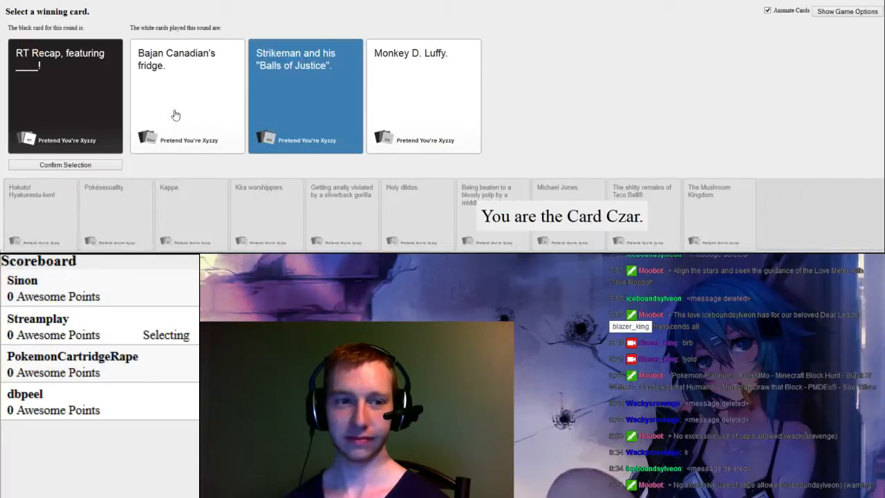
{"action": "mouse_move", "coordinate": [304, 102]}
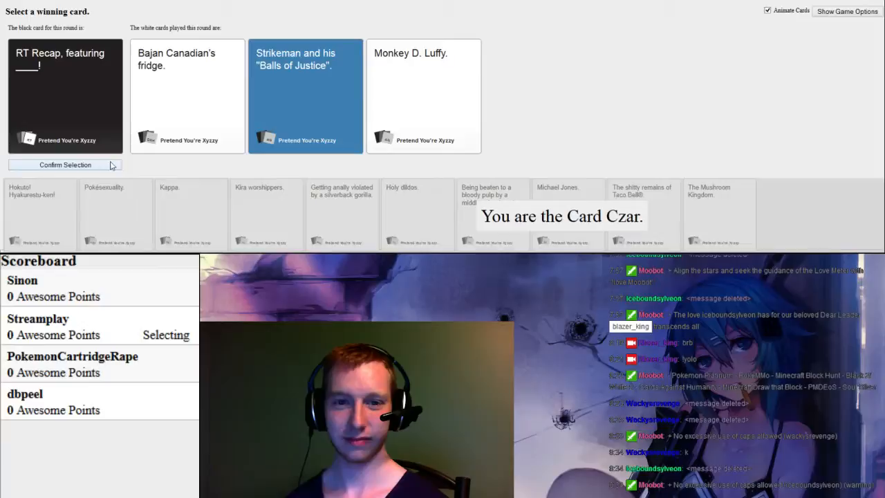
{"action": "left_click", "coordinate": [64, 164]}
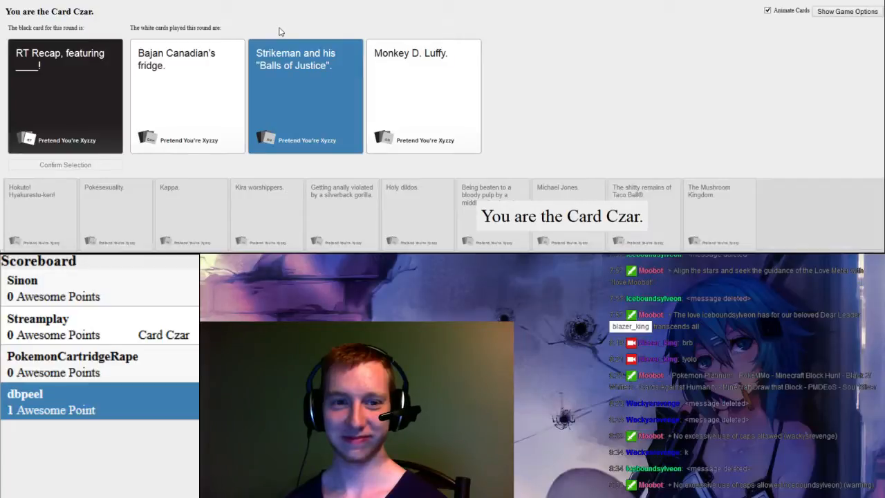
{"action": "mouse_move", "coordinate": [323, 34]}
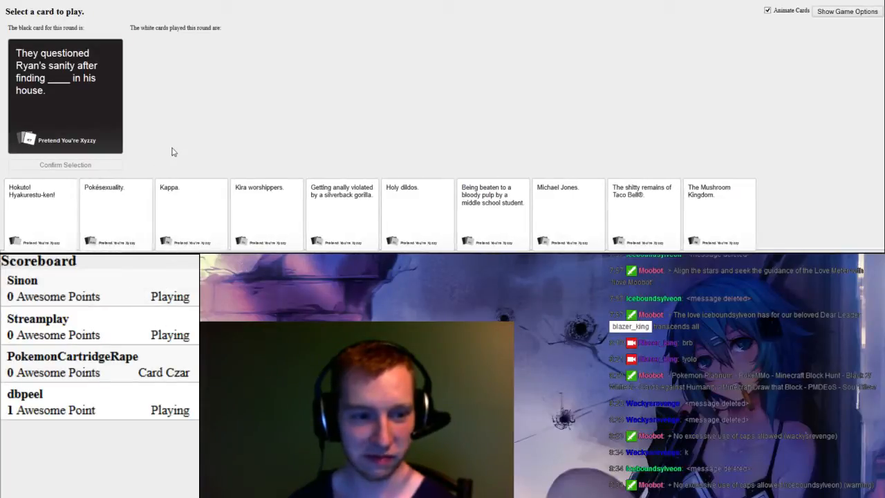
Step: Play the 'Holy dildos.' card for the round about Ryan's sanity
{"action": "left_click", "coordinate": [116, 210]}
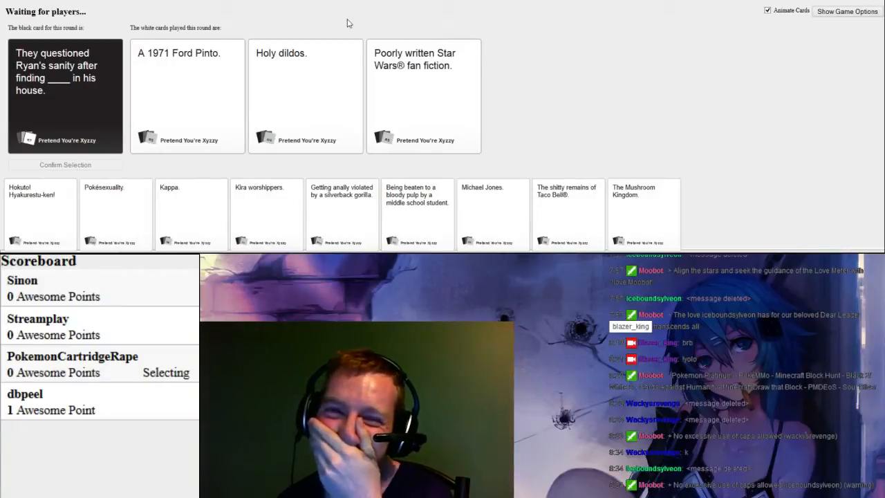
{"action": "left_click", "coordinate": [305, 96]}
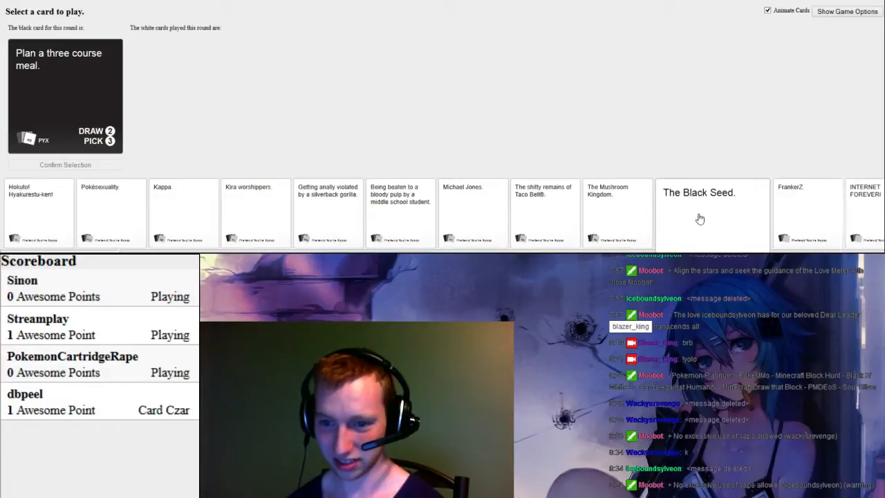
Step: Submit The Mushroom Kingdom, Taco Bell remains and The Black Seed for the meal card
{"action": "left_click", "coordinate": [617, 212]}
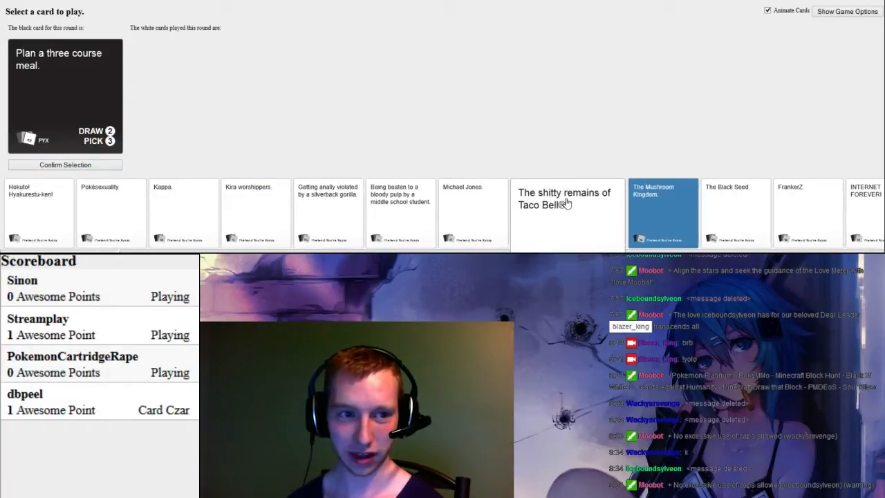
{"action": "left_click", "coordinate": [662, 211]}
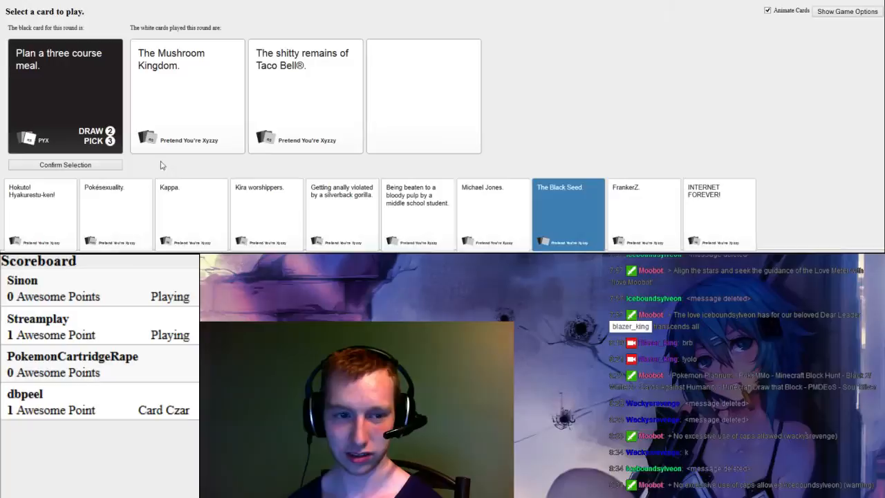
{"action": "left_click", "coordinate": [64, 165]}
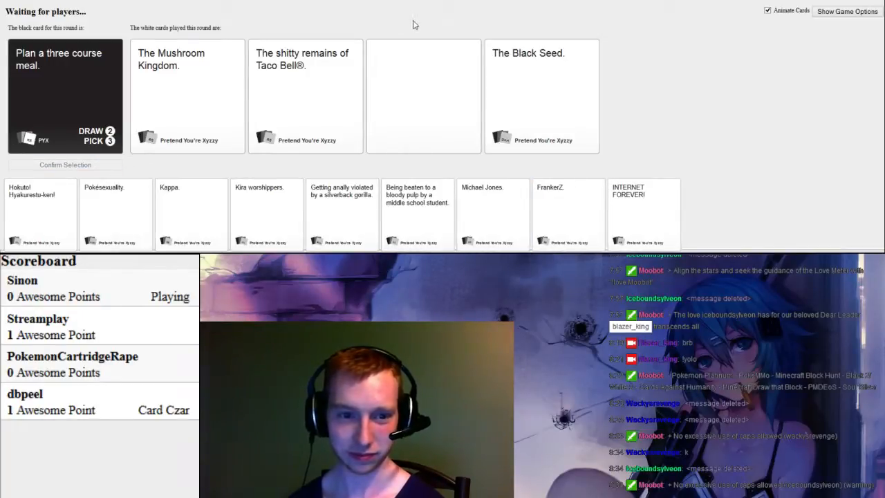
{"action": "mouse_move", "coordinate": [397, 29]}
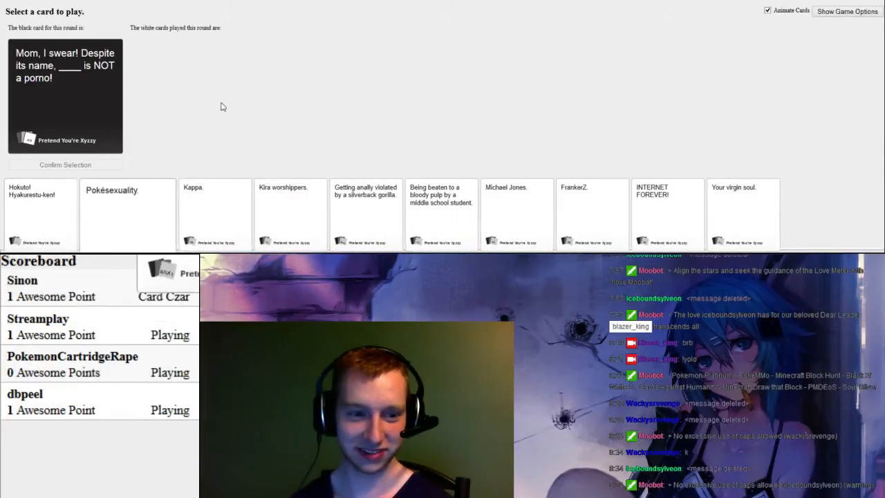
Step: Play 'Pokésexuality.' for the 'is NOT a porno' black card
{"action": "left_click", "coordinate": [127, 207]}
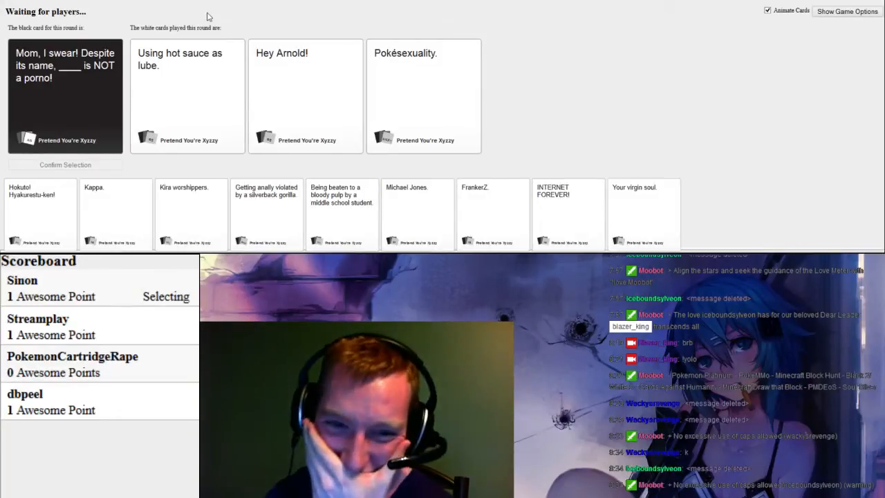
{"action": "left_click", "coordinate": [305, 96]}
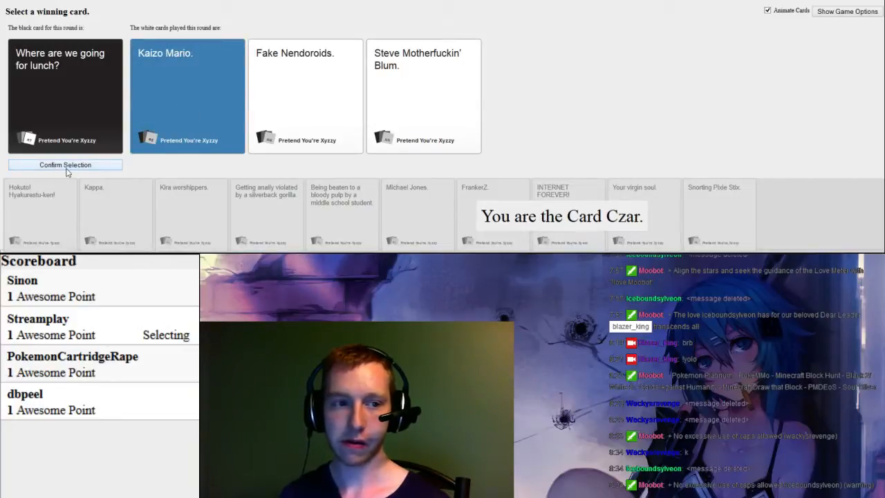
Step: Confirm 'Kaizo Mario.' as the winning lunch answer, bringing dbpeel to 2 points
{"action": "left_click", "coordinate": [65, 164]}
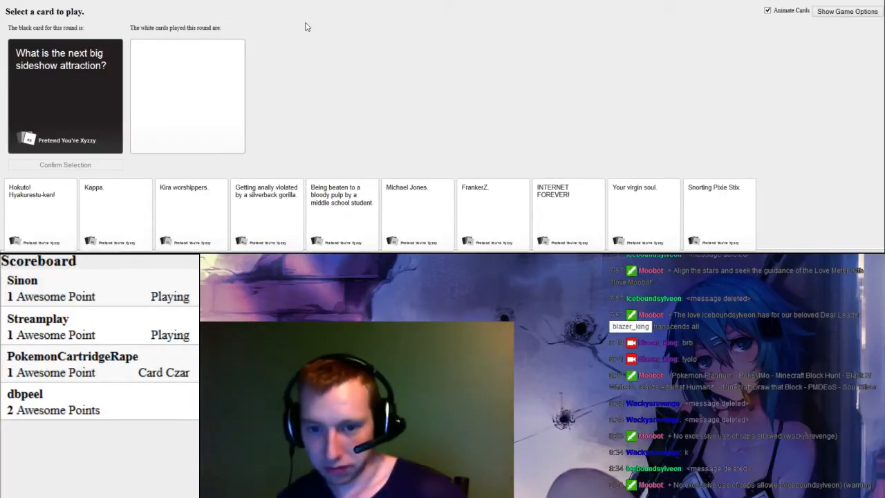
Step: Play 'INTERNET FOREVER!' for the next big sideshow attraction card
{"action": "left_click", "coordinate": [567, 213]}
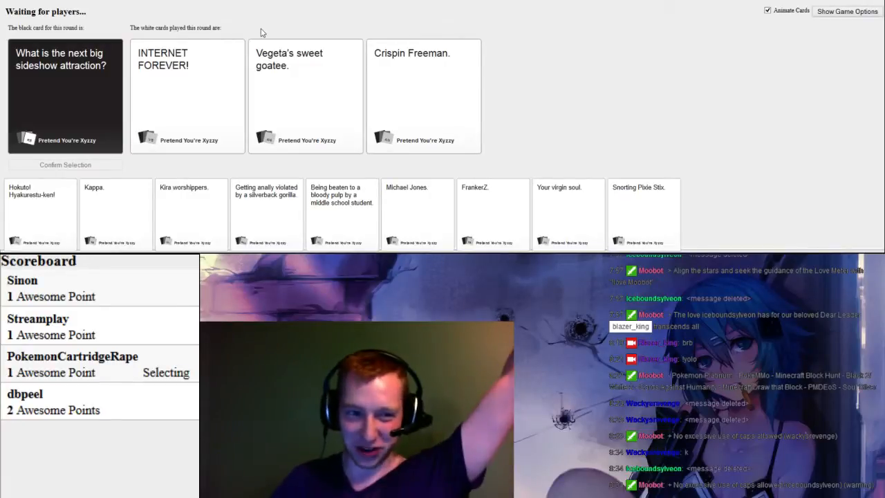
{"action": "left_click", "coordinate": [186, 95]}
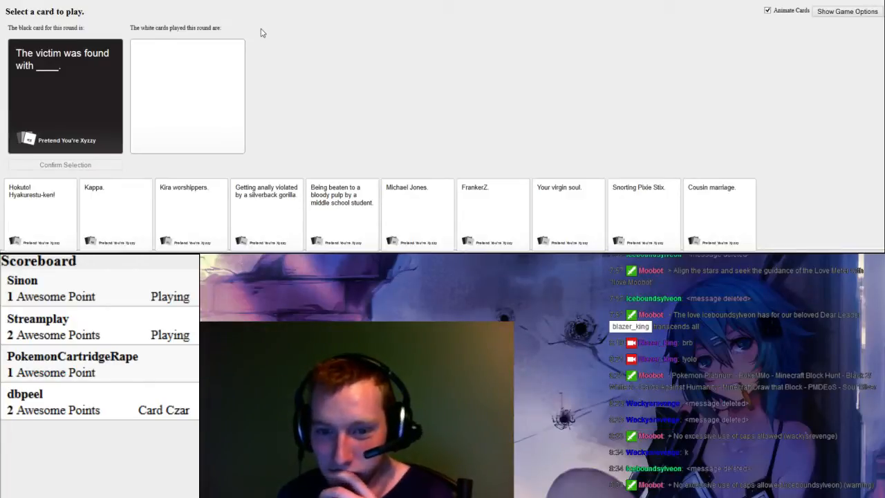
{"action": "mouse_move", "coordinate": [157, 209]}
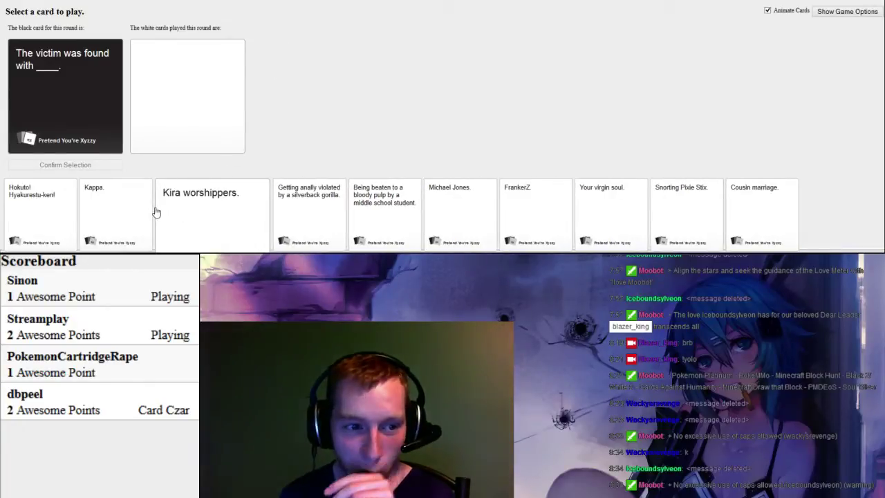
{"action": "mouse_move", "coordinate": [293, 225]}
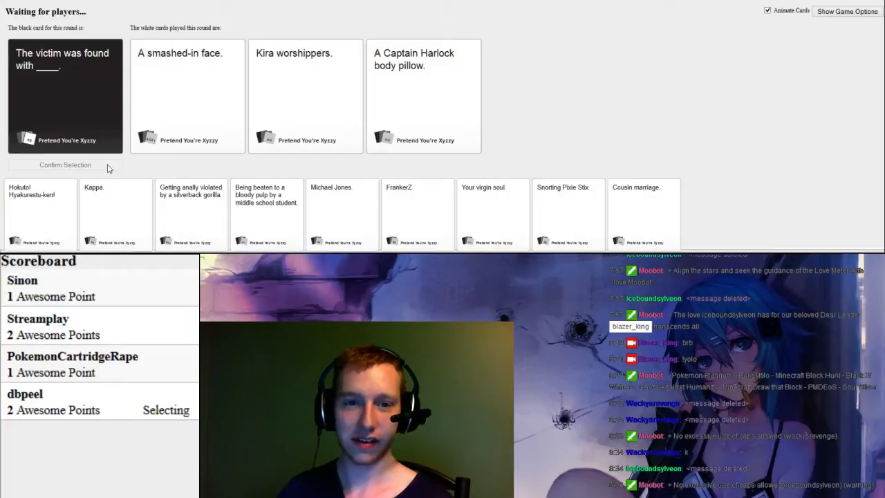
Step: Play 'Kira worshippers.' as the answer to the victim card
{"action": "left_click", "coordinate": [306, 95]}
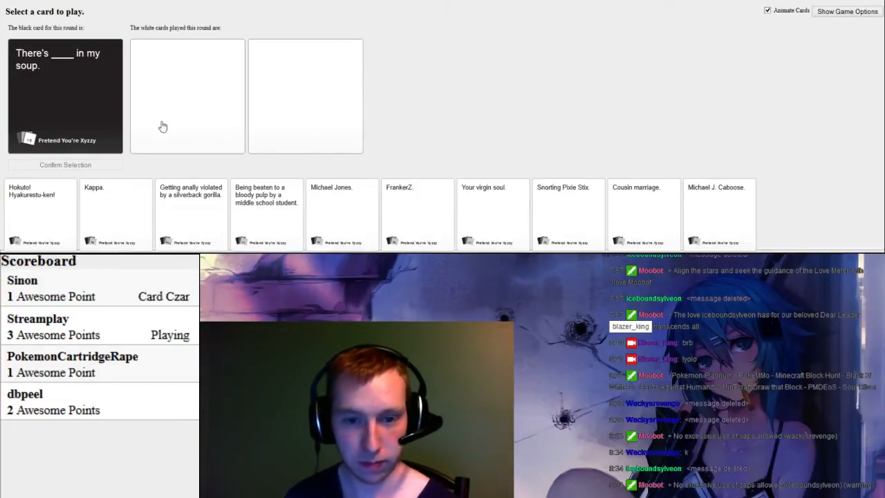
{"action": "mouse_move", "coordinate": [189, 75]}
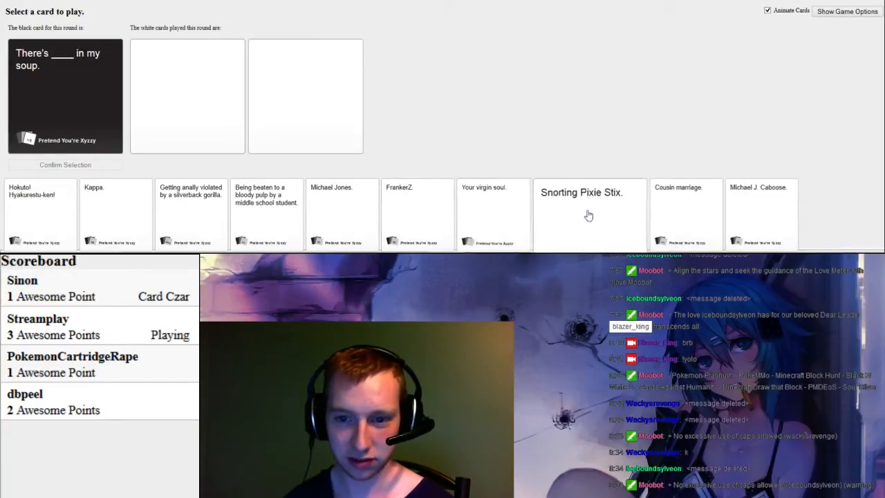
Step: Play 'FrankerZ.' from your hand for 'There's ___ in my soup.'
{"action": "left_click", "coordinate": [588, 207]}
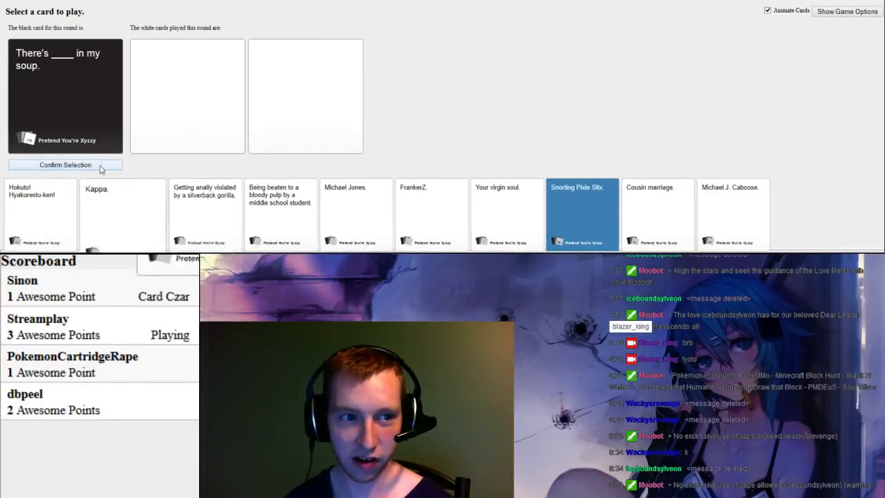
{"action": "left_click", "coordinate": [205, 210]}
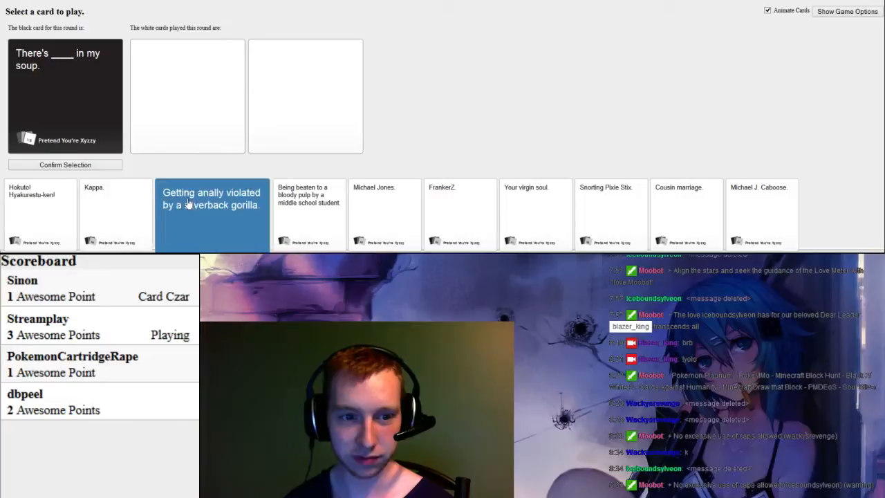
{"action": "left_click", "coordinate": [267, 204]}
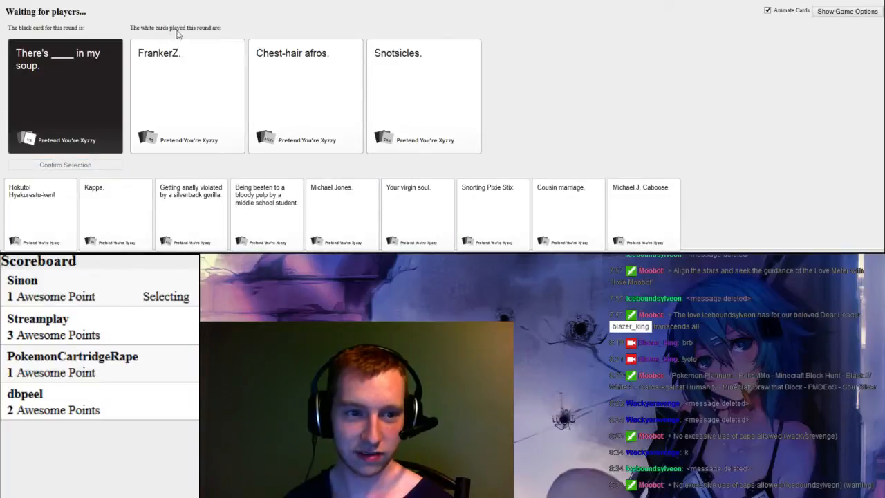
{"action": "mouse_move", "coordinate": [212, 9]}
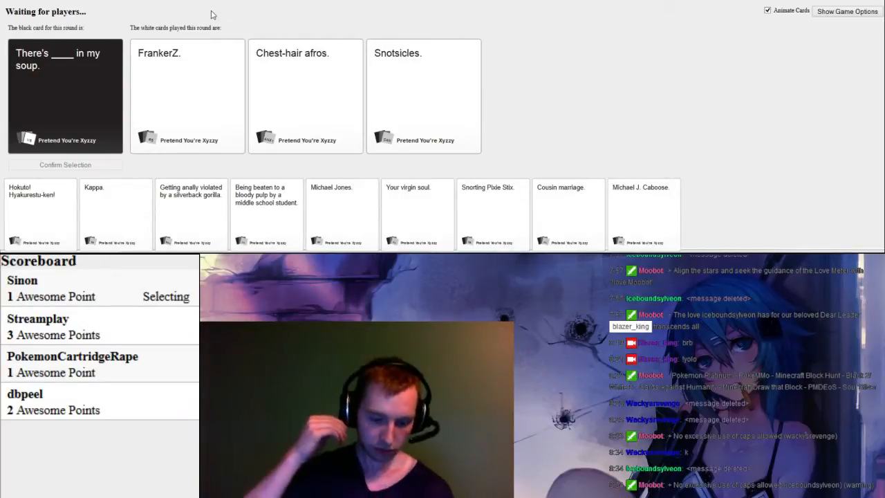
{"action": "left_click", "coordinate": [424, 95]}
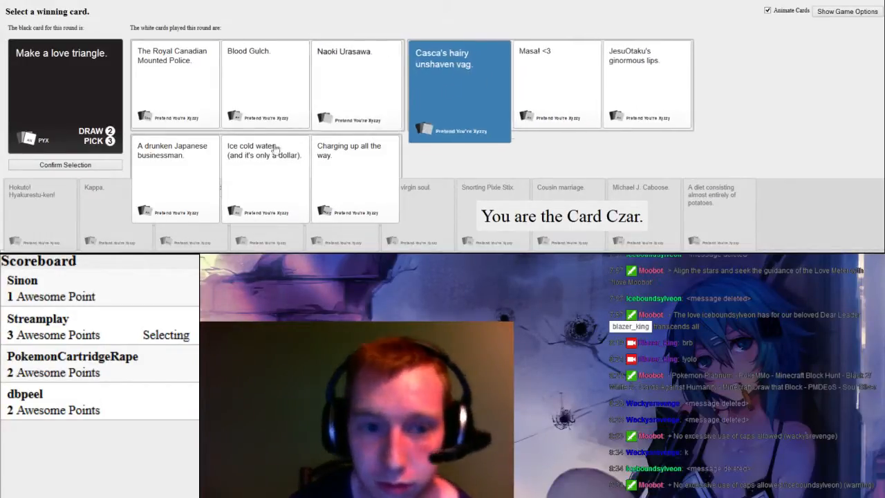
{"action": "left_click", "coordinate": [65, 165]}
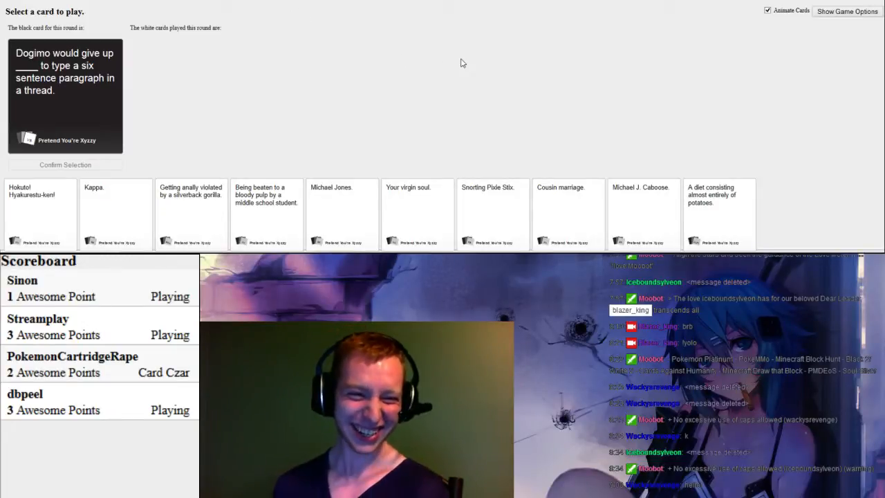
{"action": "mouse_move", "coordinate": [145, 78]}
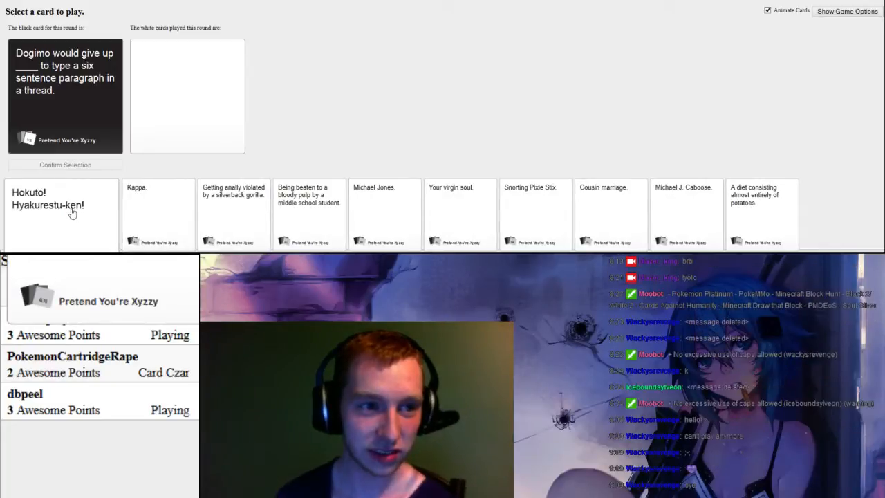
{"action": "mouse_move", "coordinate": [137, 218]}
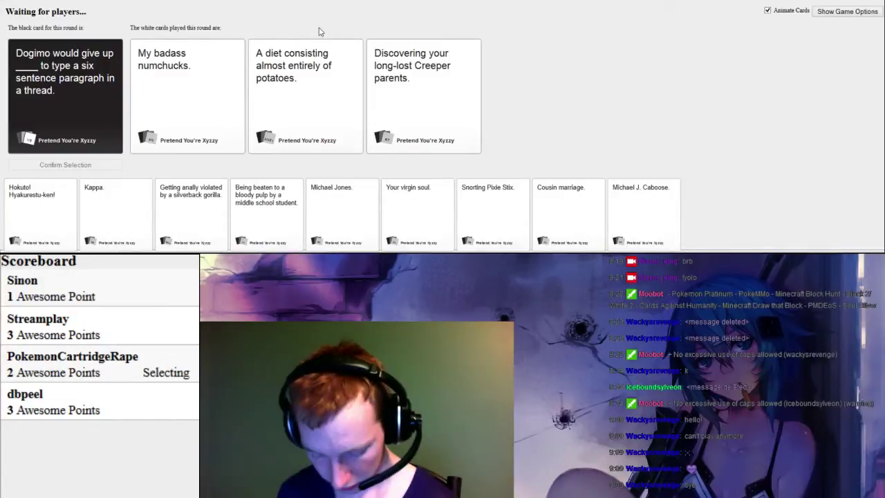
Step: Play 'A diet consisting almost entirely of potatoes.' for Dogimo's black card
{"action": "left_click", "coordinate": [187, 95]}
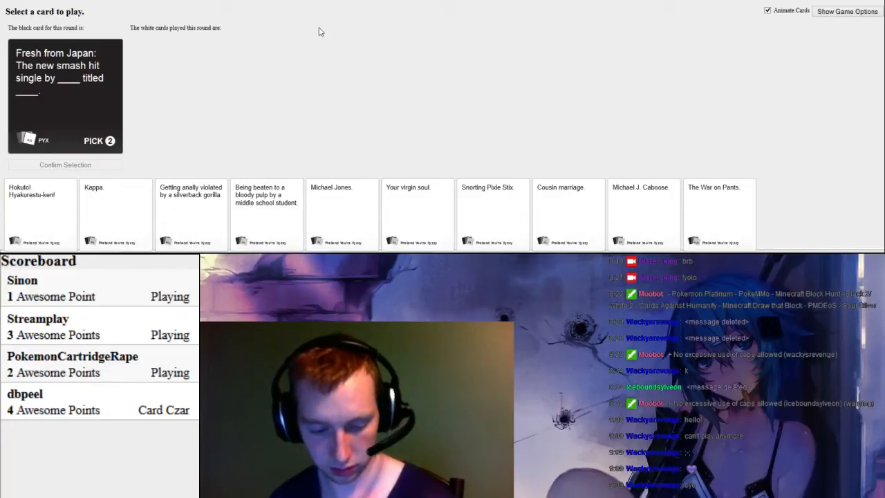
{"action": "mouse_move", "coordinate": [331, 19]}
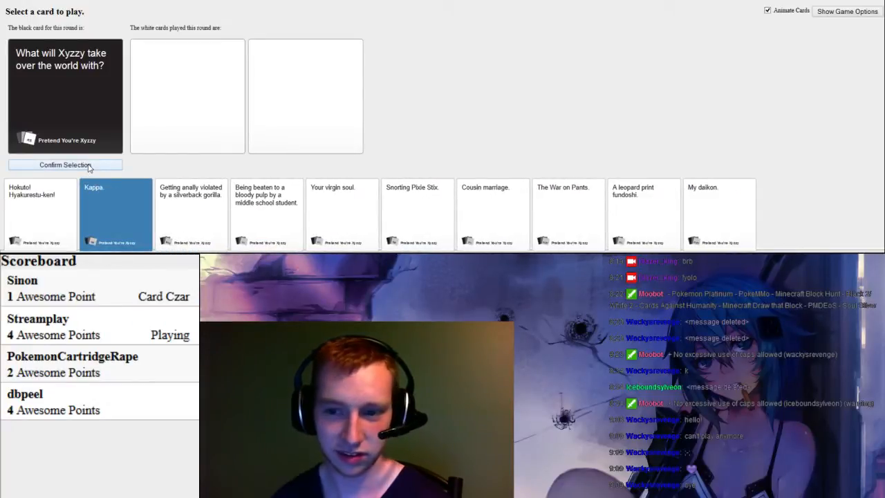
Step: Play the Kappa. card as the answer to 'What will Xyzzy take over the world with?'
{"action": "left_click", "coordinate": [65, 164]}
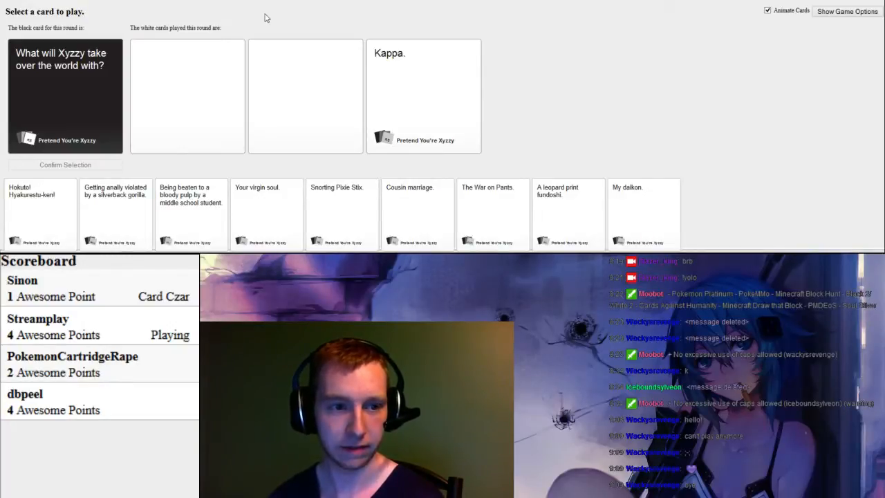
{"action": "mouse_move", "coordinate": [94, 169]}
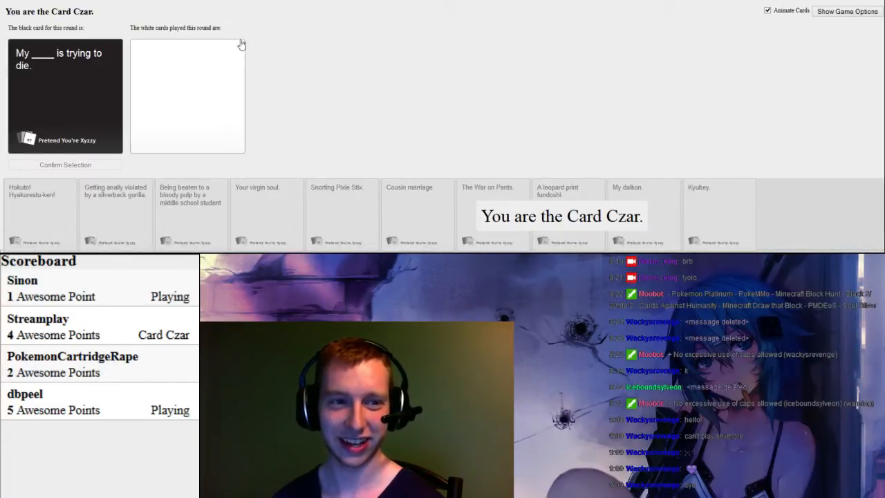
Step: Pick 'Good ol' fashioned Japanese sexism.' as the round winner, giving dbpeel six points
{"action": "double_click", "coordinate": [176, 27]}
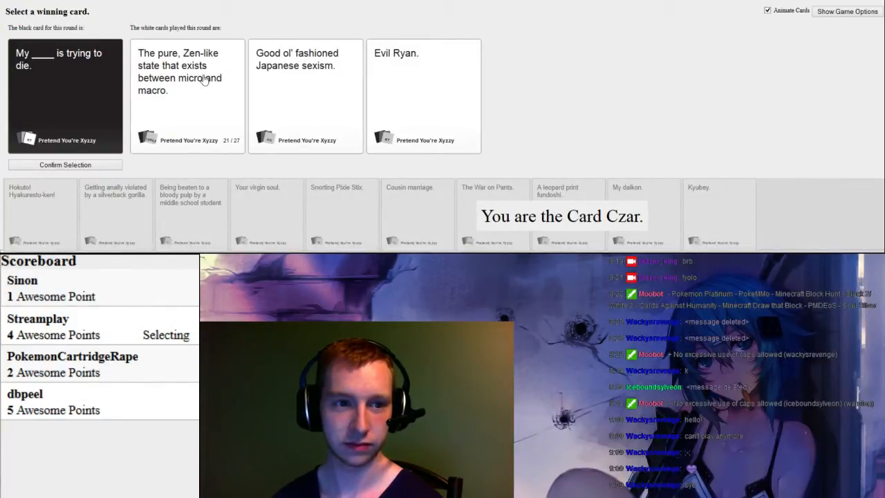
{"action": "mouse_move", "coordinate": [194, 85]}
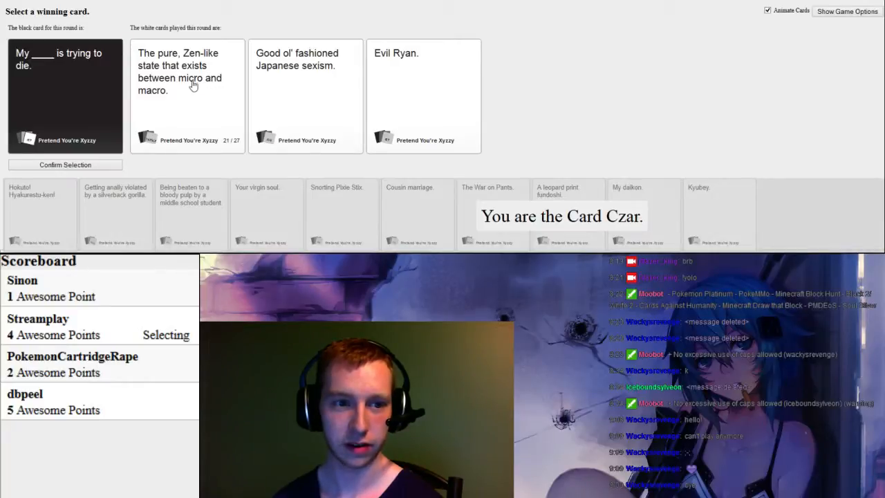
{"action": "mouse_move", "coordinate": [288, 90]}
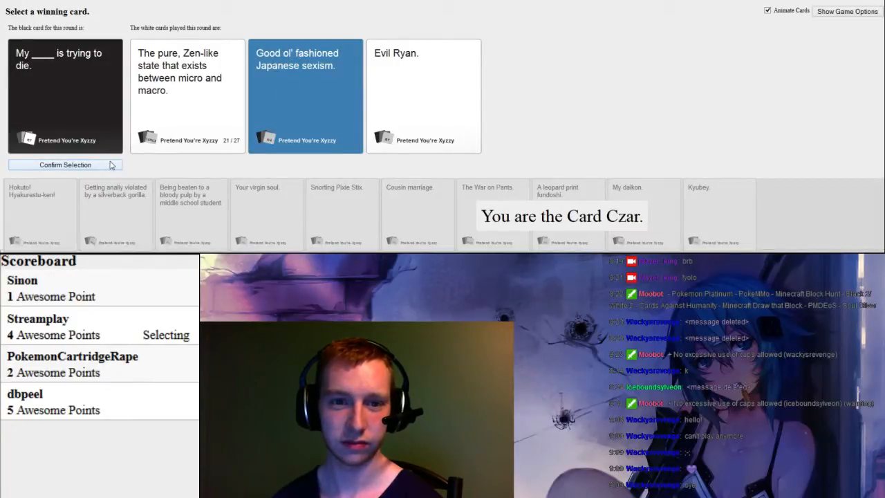
{"action": "left_click", "coordinate": [65, 165]}
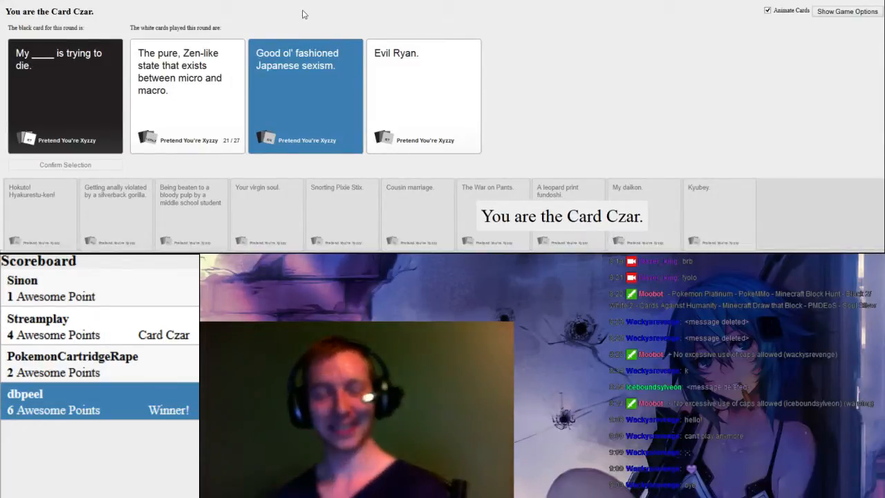
{"action": "left_click", "coordinate": [846, 12]}
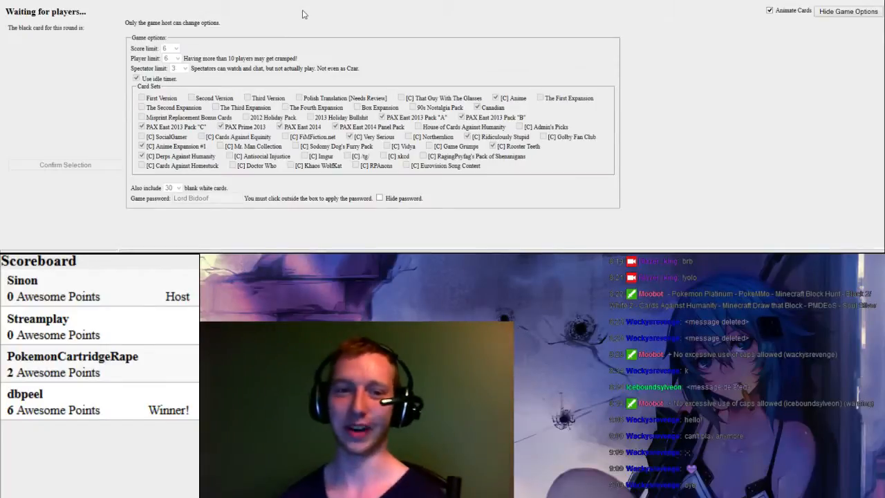
{"action": "mouse_move", "coordinate": [311, 14]}
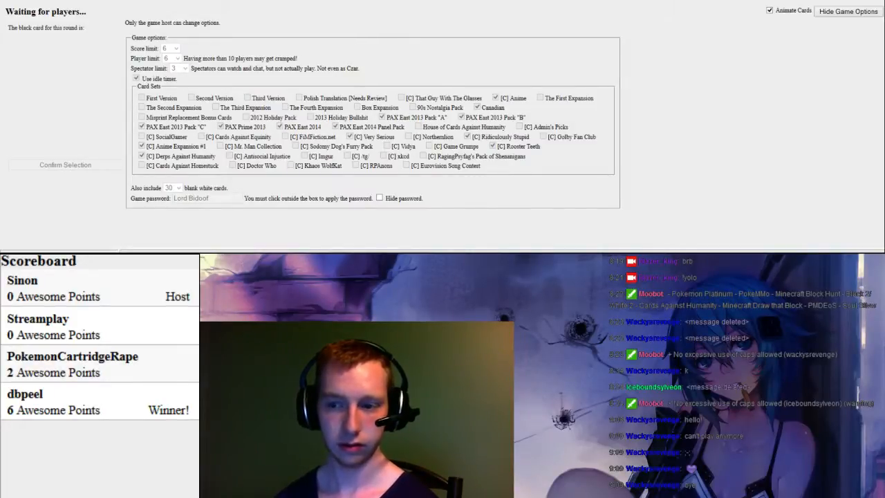
{"action": "mouse_move", "coordinate": [453, 33]}
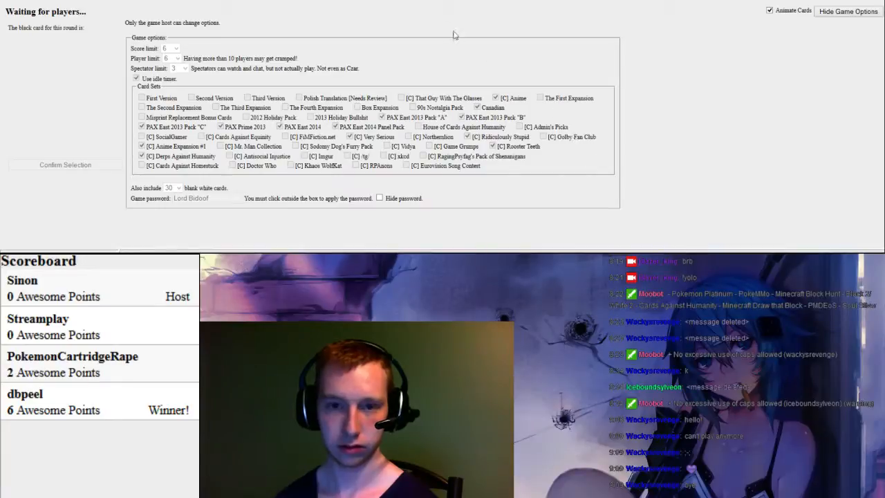